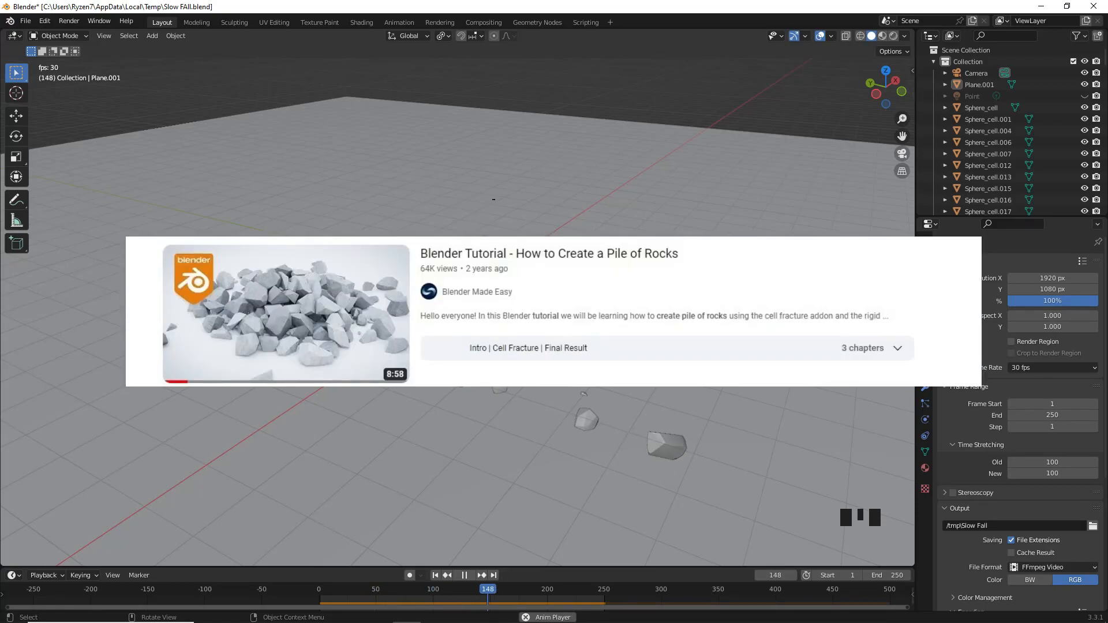
Stop the fracture animation and rewind to the first frame with the sphere intact.
{"action": "key", "text": "space"}
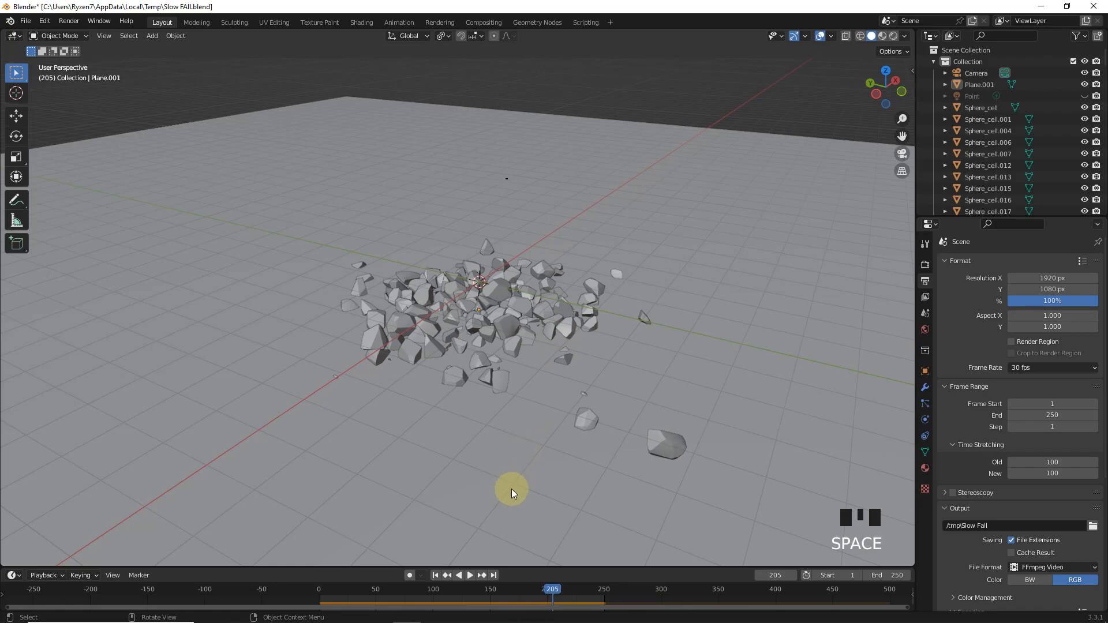
{"action": "key", "text": "Left"}
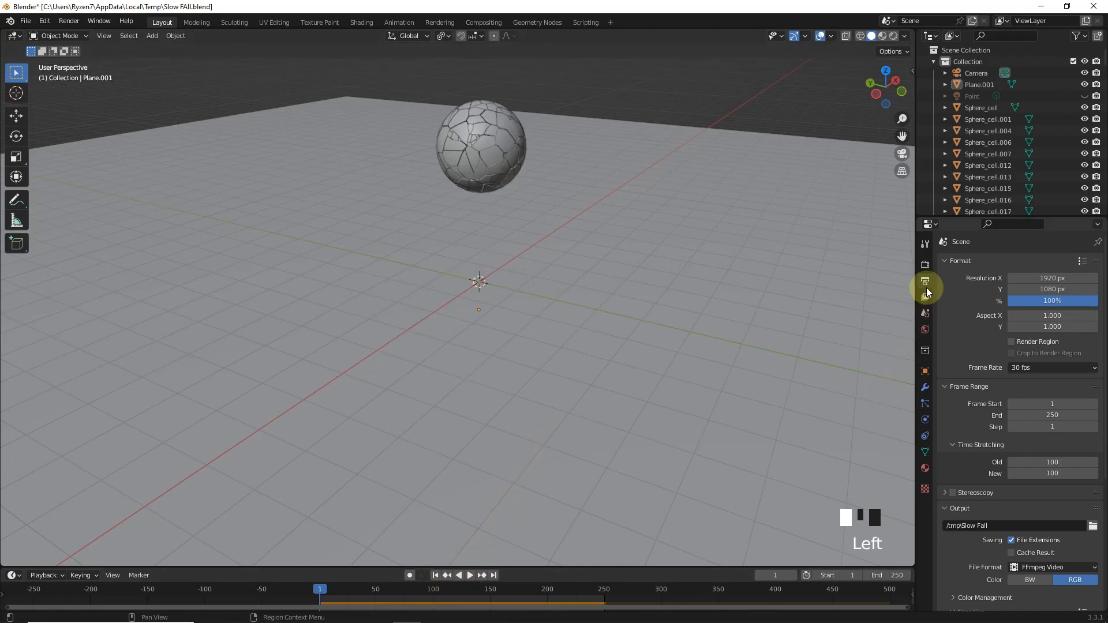
Set Time Stretching New to 200 in Output Properties and play the fracture animation.
{"action": "left_click", "coordinate": [926, 286]}
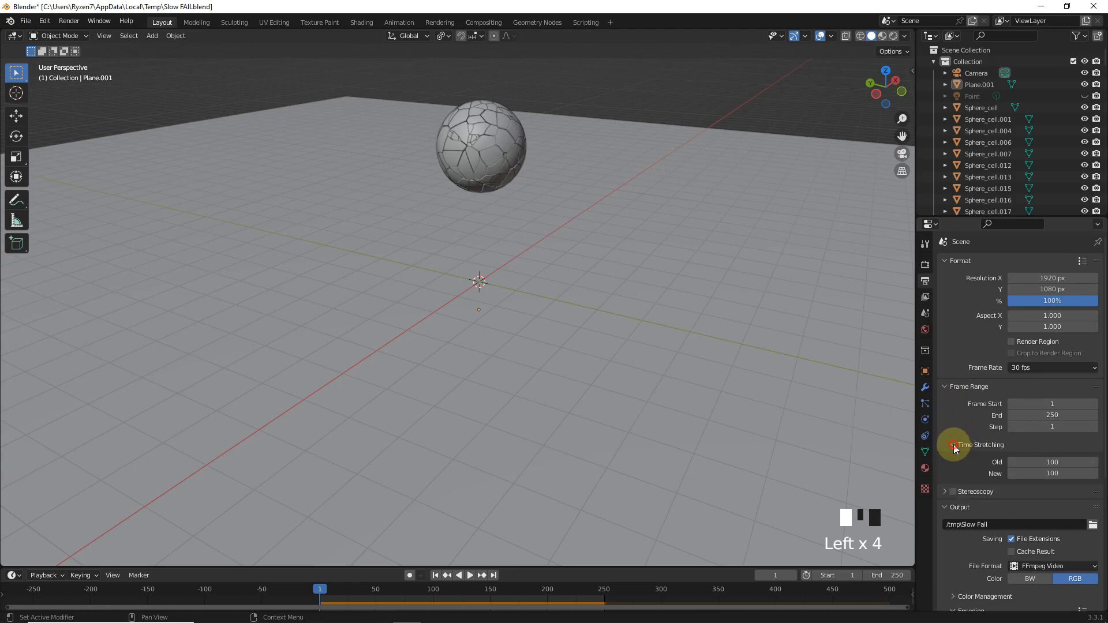
{"action": "left_click", "coordinate": [1052, 474]}
{"action": "type", "text": "200"}
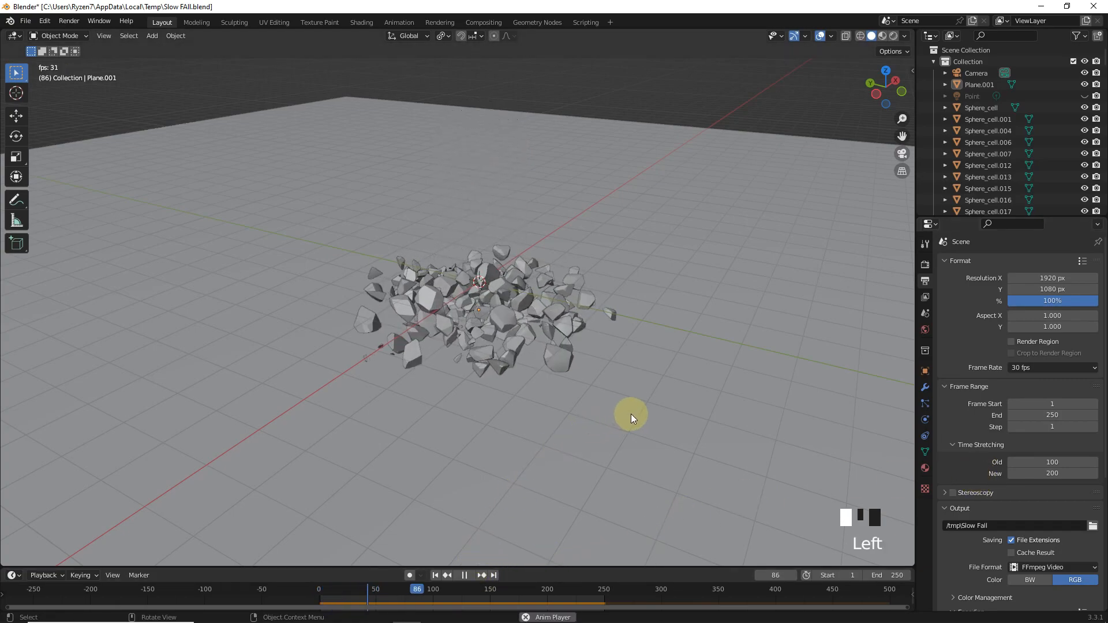
{"action": "left_click", "coordinate": [464, 574]}
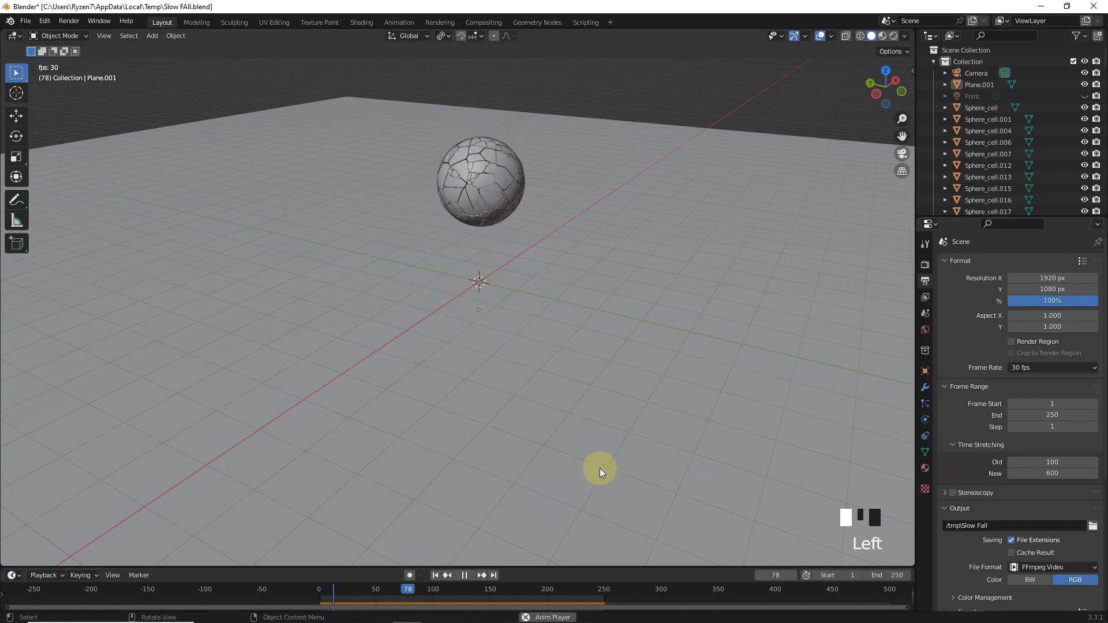
Replay the slowed sphere fracture from the start with Time Stretching New at 600.
{"action": "left_click", "coordinate": [464, 575]}
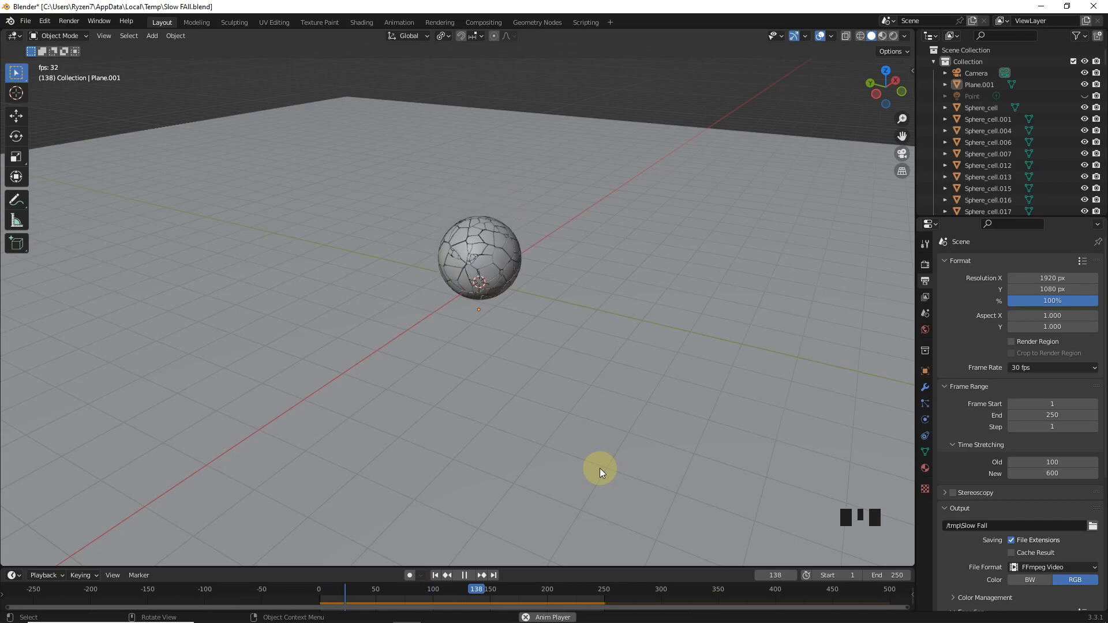